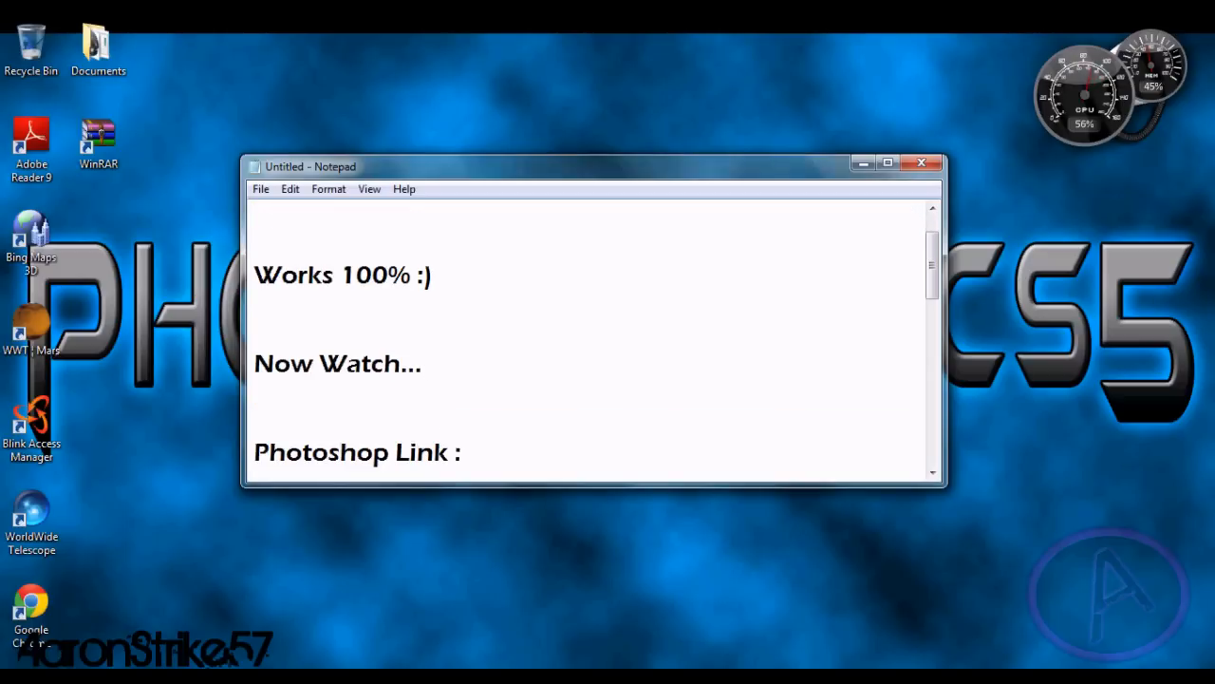
Add the note "Go to your Browser" after "Now Watch..." in the Notepad script
text(Go to your Br)
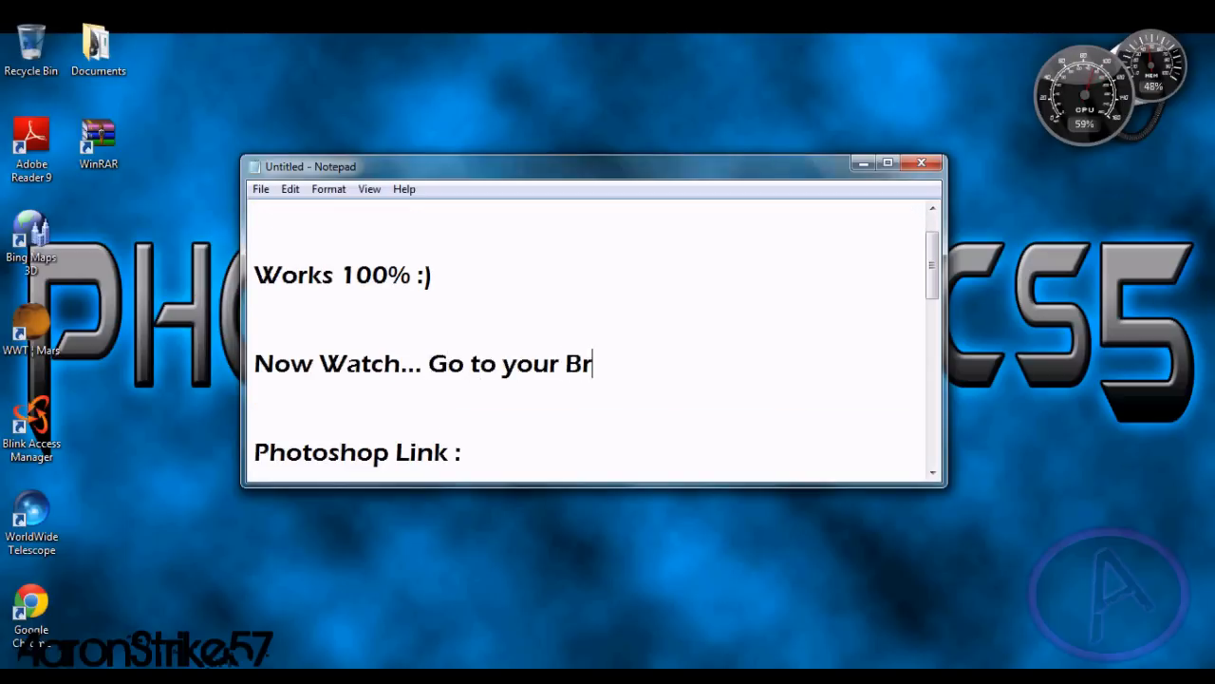
text(owser)
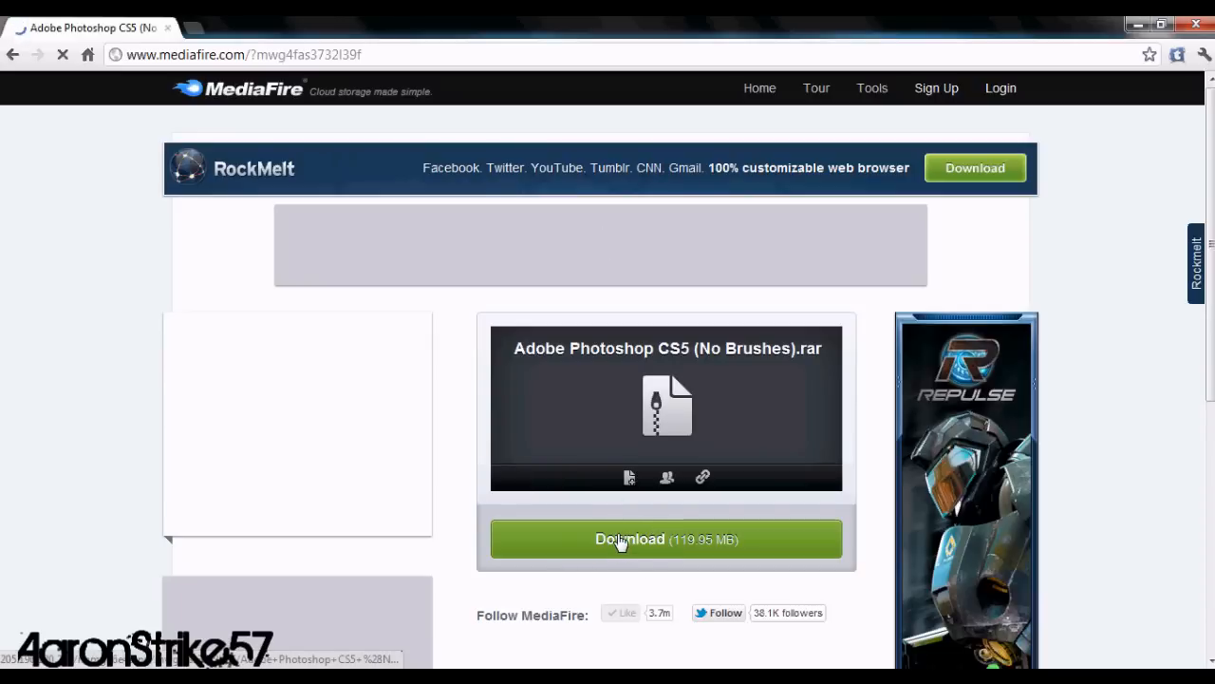
Start the MediaFire download of the Photoshop CS5 archive and browse the RARLAB WinRAR version list
click(666, 539)
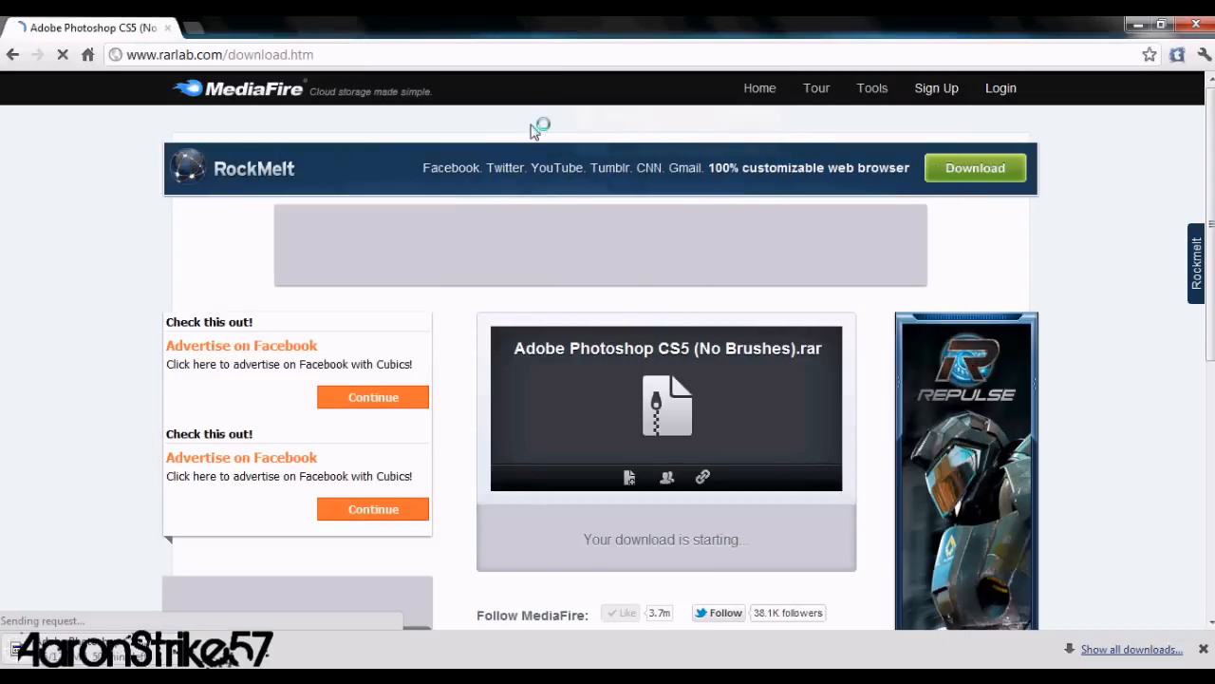
scroll(down, 3)
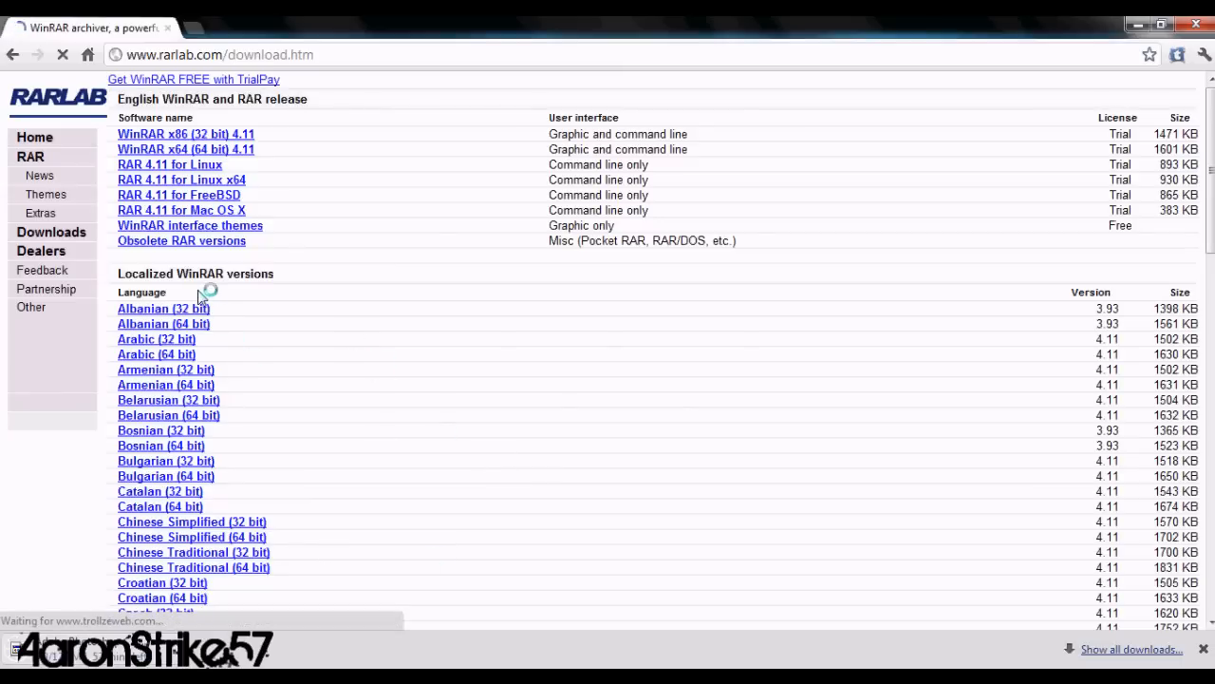
scroll(down, 3)
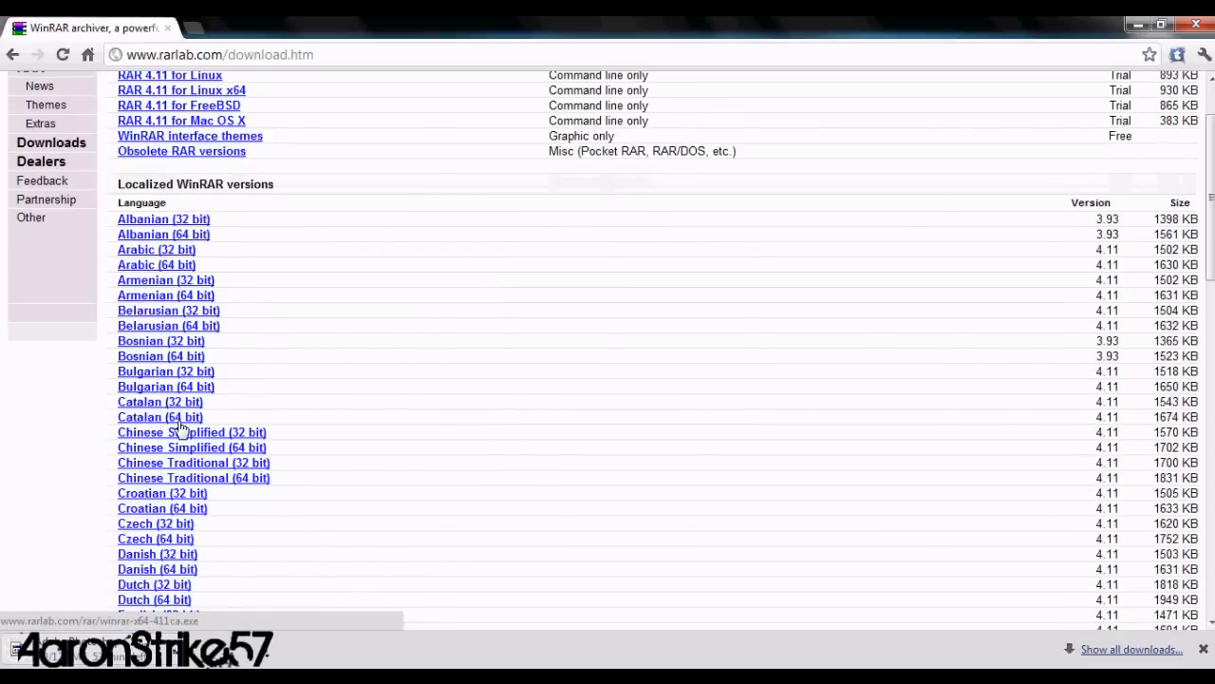
scroll(down, 3)
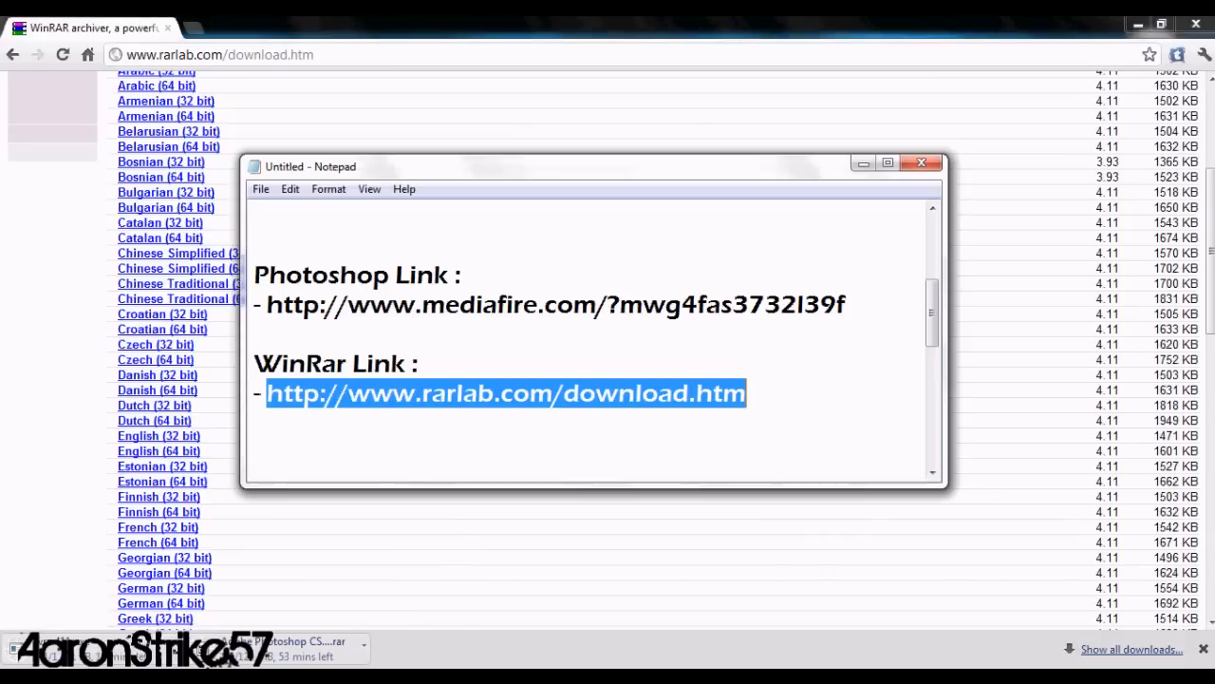
Note that WinRar is already installed so it doesn't need downloading again
text(I/)
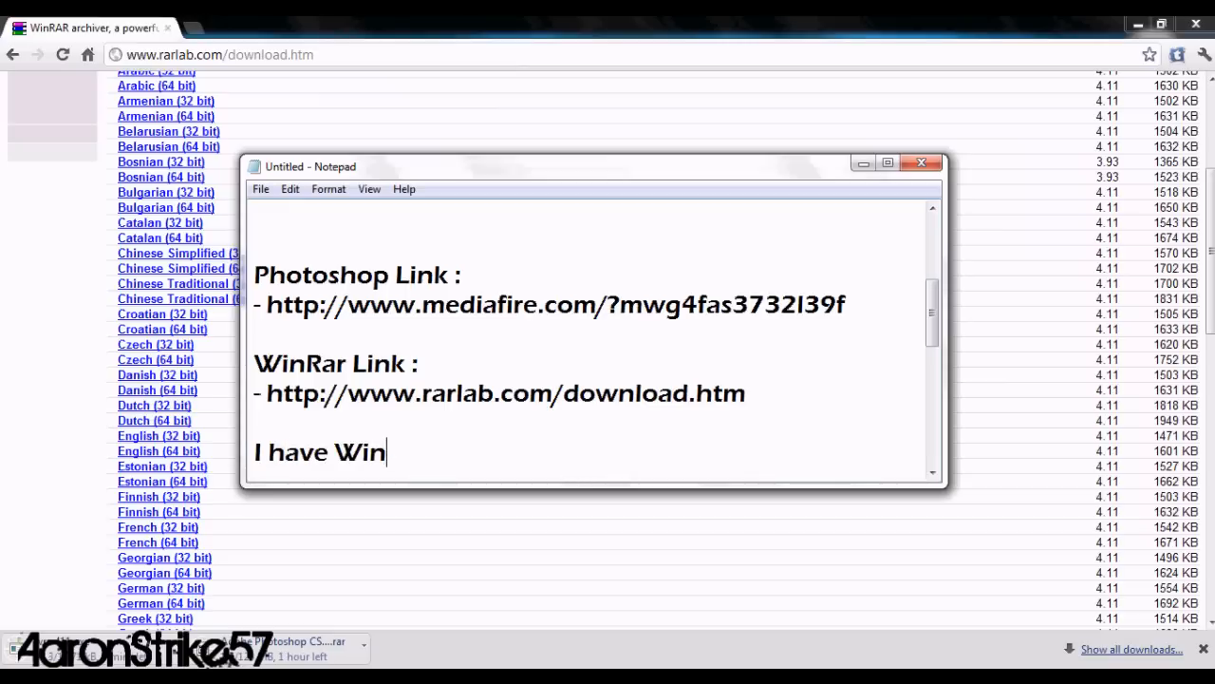
text(Rar already)
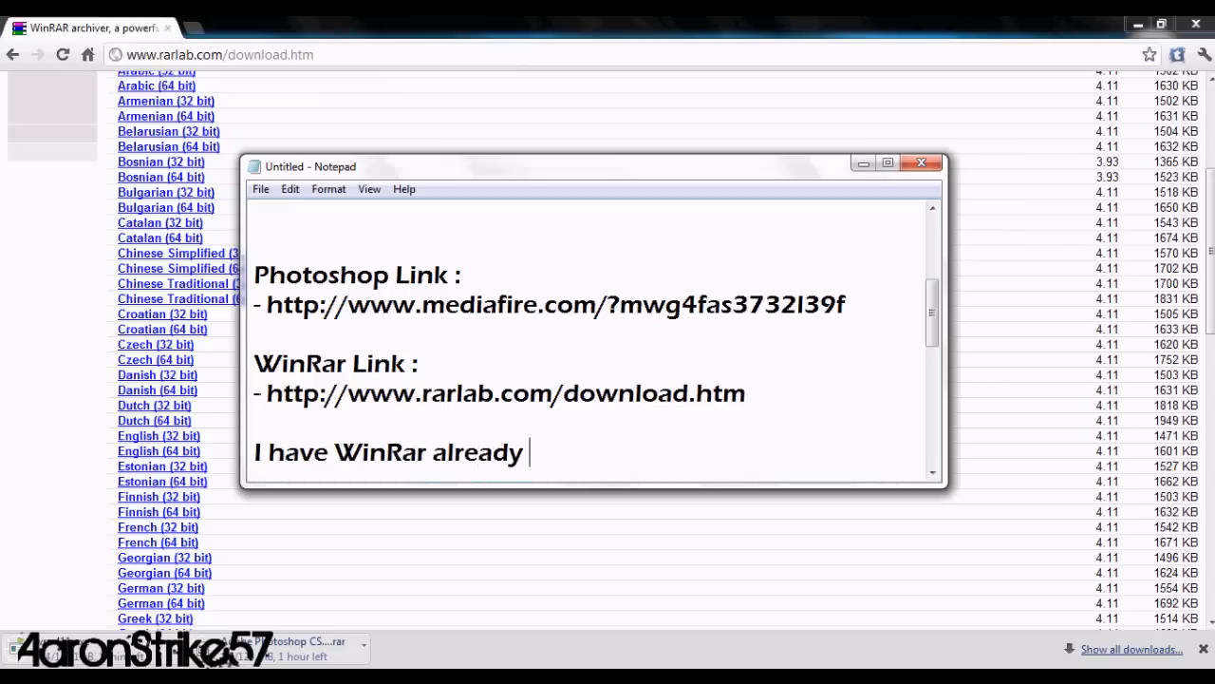
text(so I don't n)
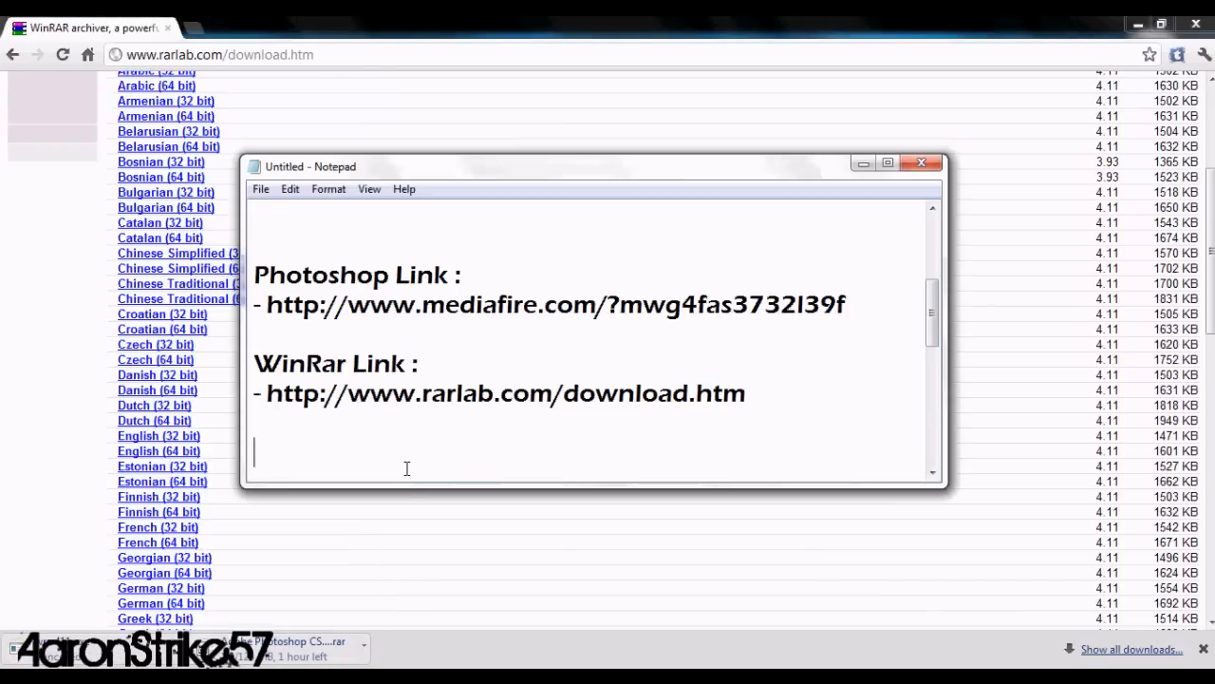
Write the slow-connection remark "My connection is slow so it wouldn't download fast", then mark it for removal
text(My connec)
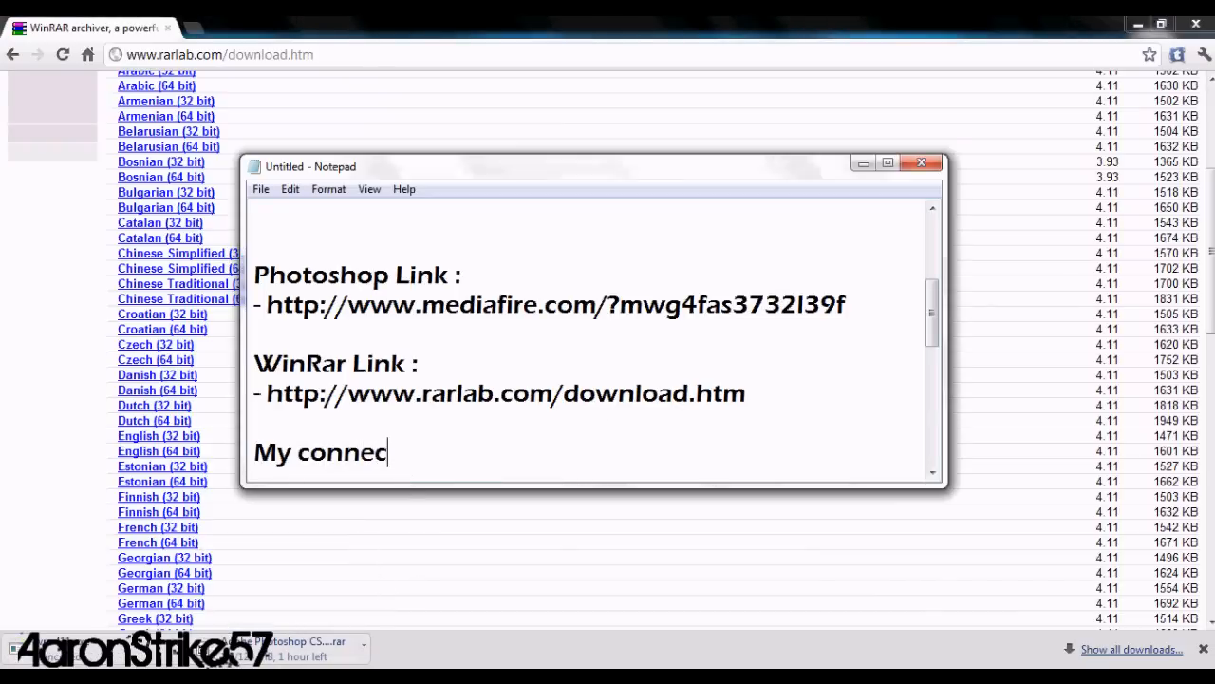
text(tion is slo)
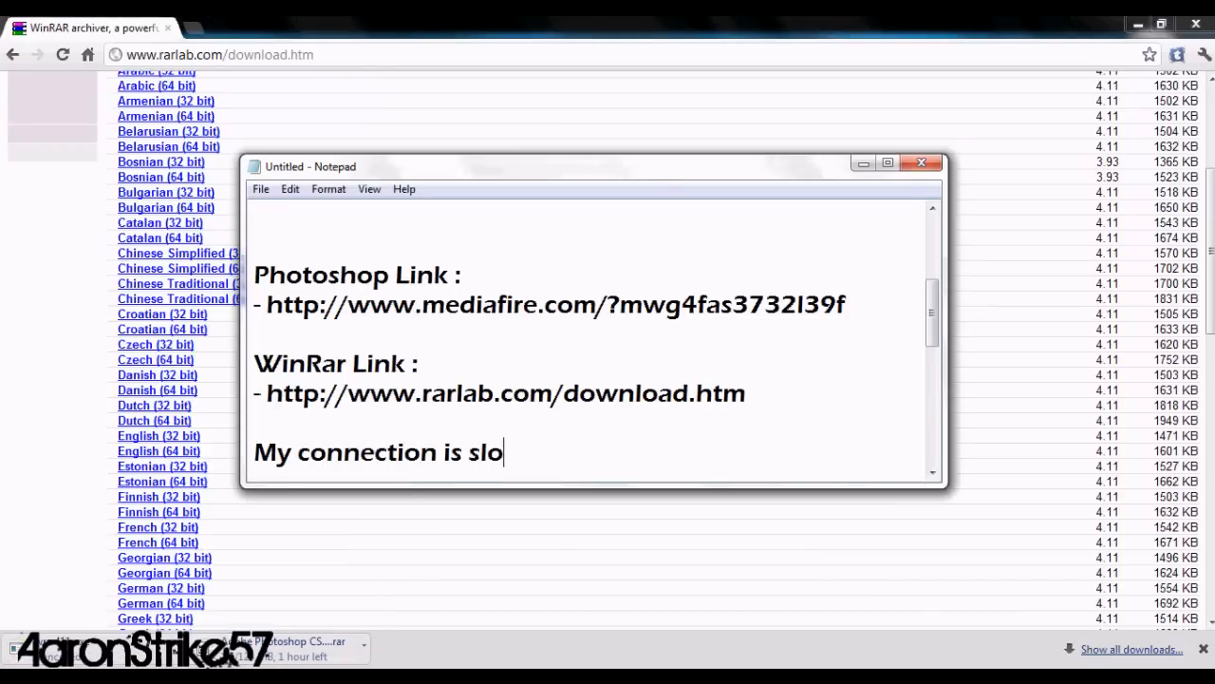
text(w so)
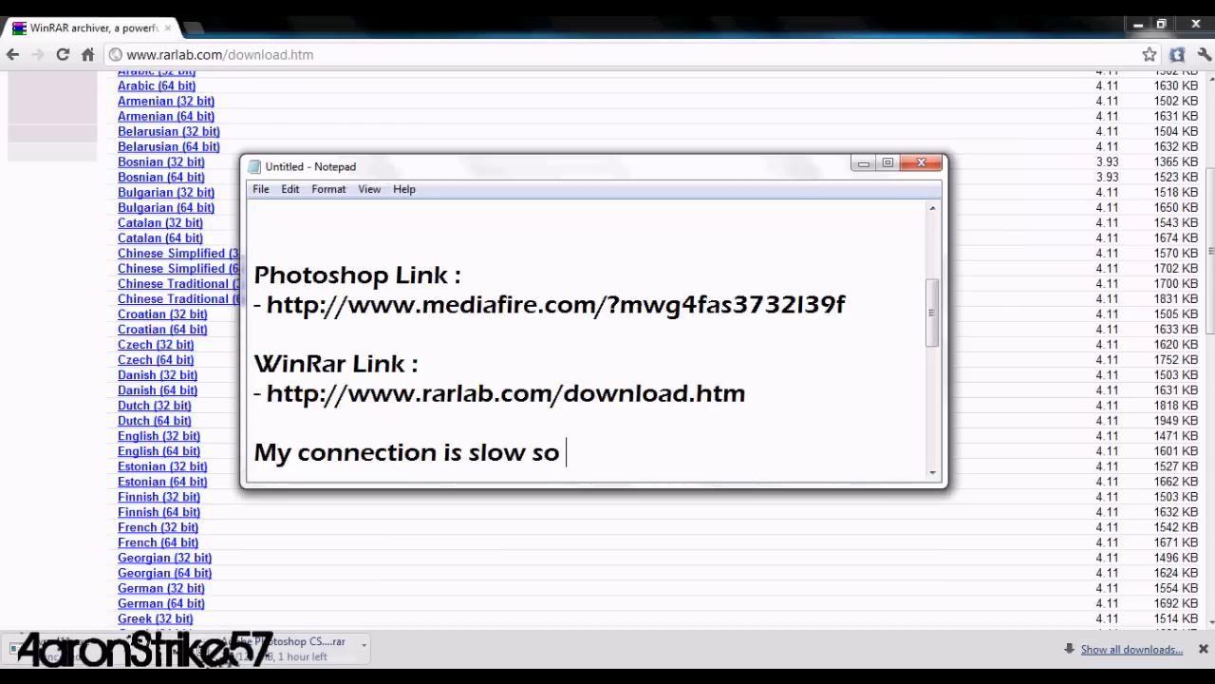
text(it wouldn't)
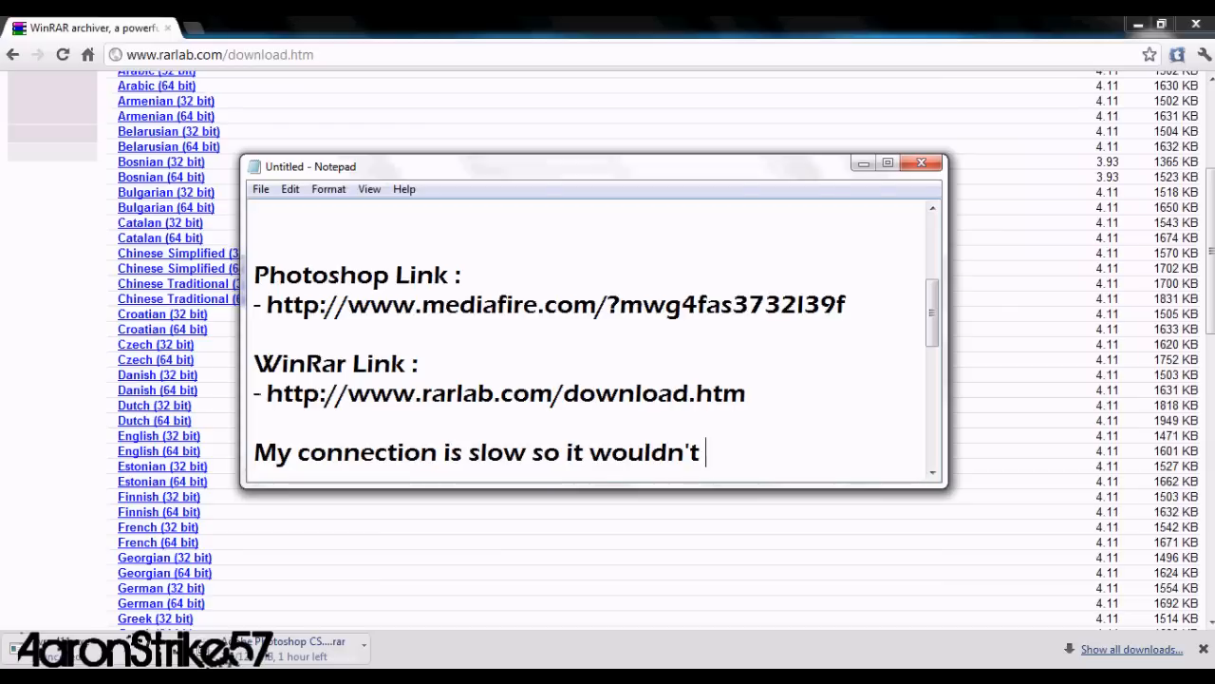
text(download fast)
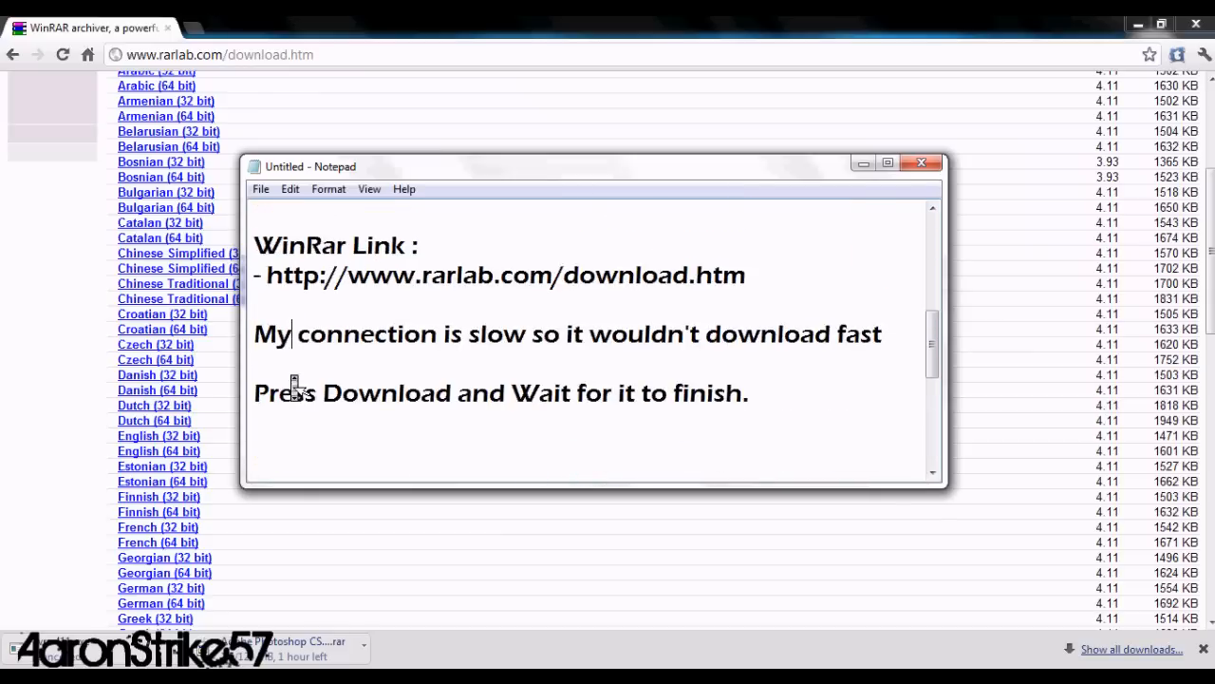
drag(255, 334, 881, 334)
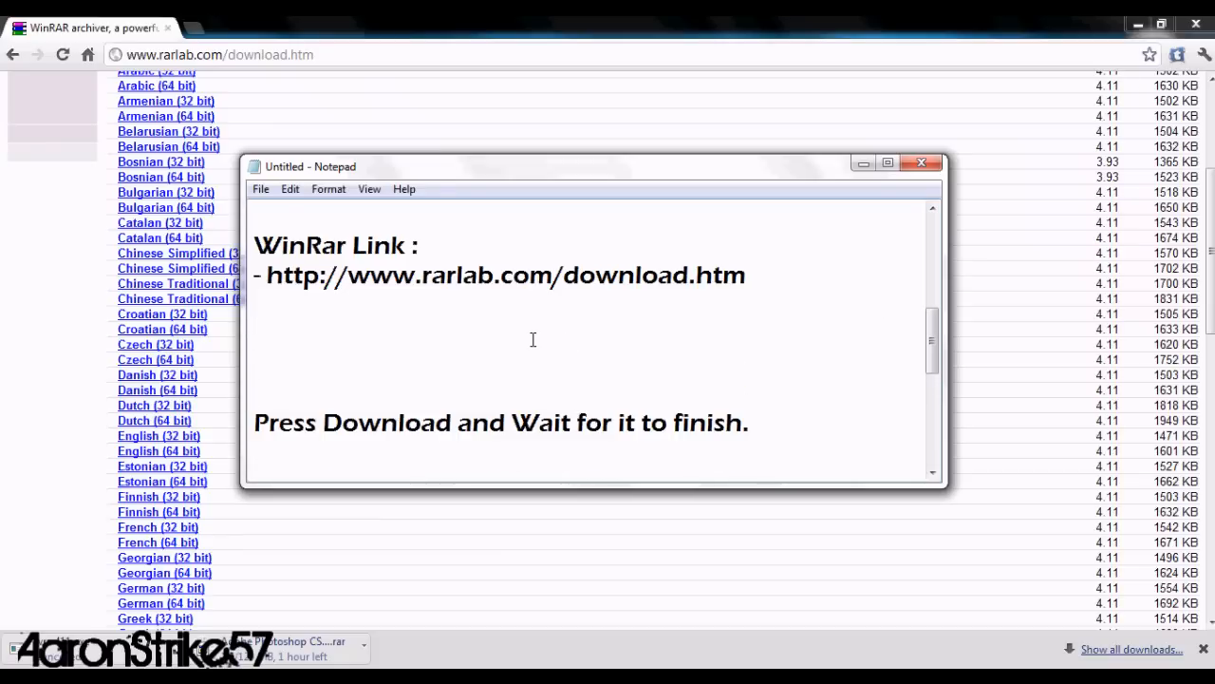
Replace it with "I will pause the vid fo...wait for" about pausing during the download
text(I will)
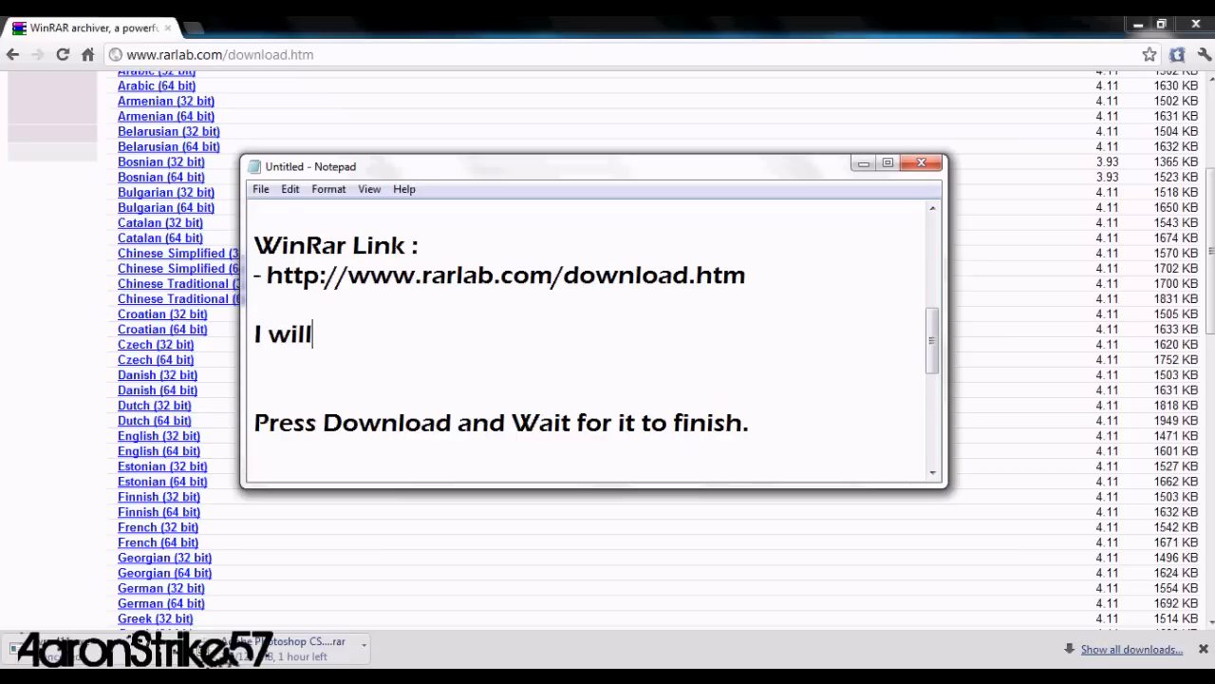
text(pause the vid)
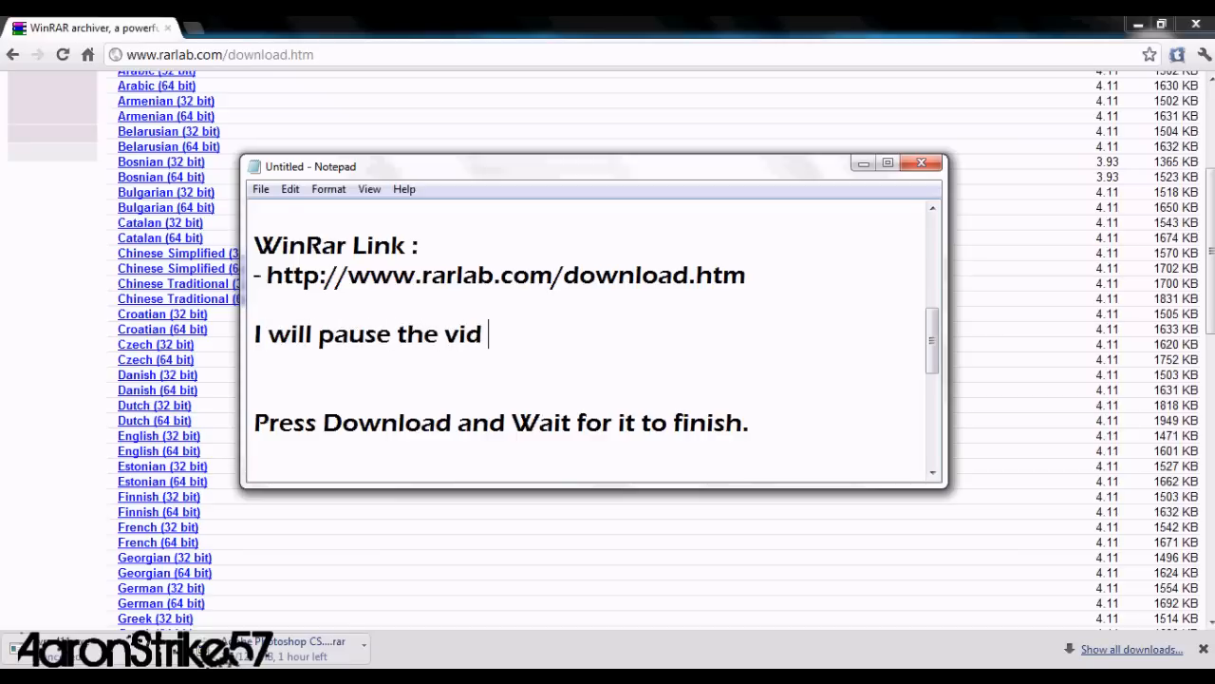
text(fo)
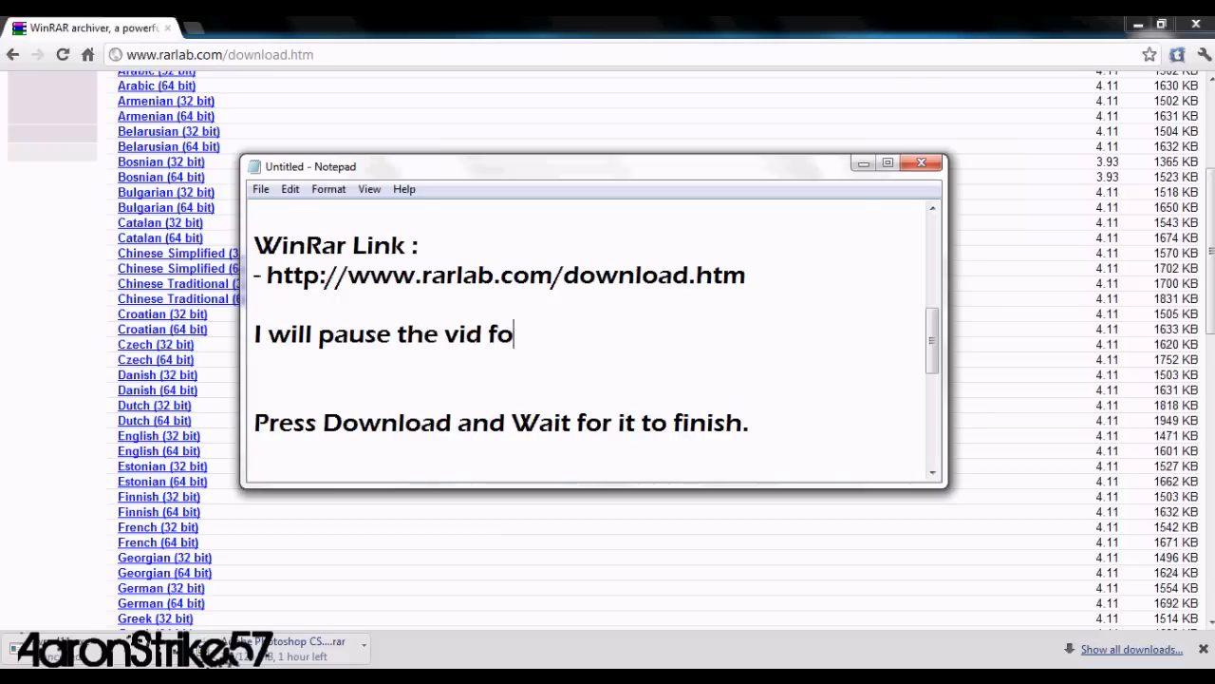
text(..wait for)
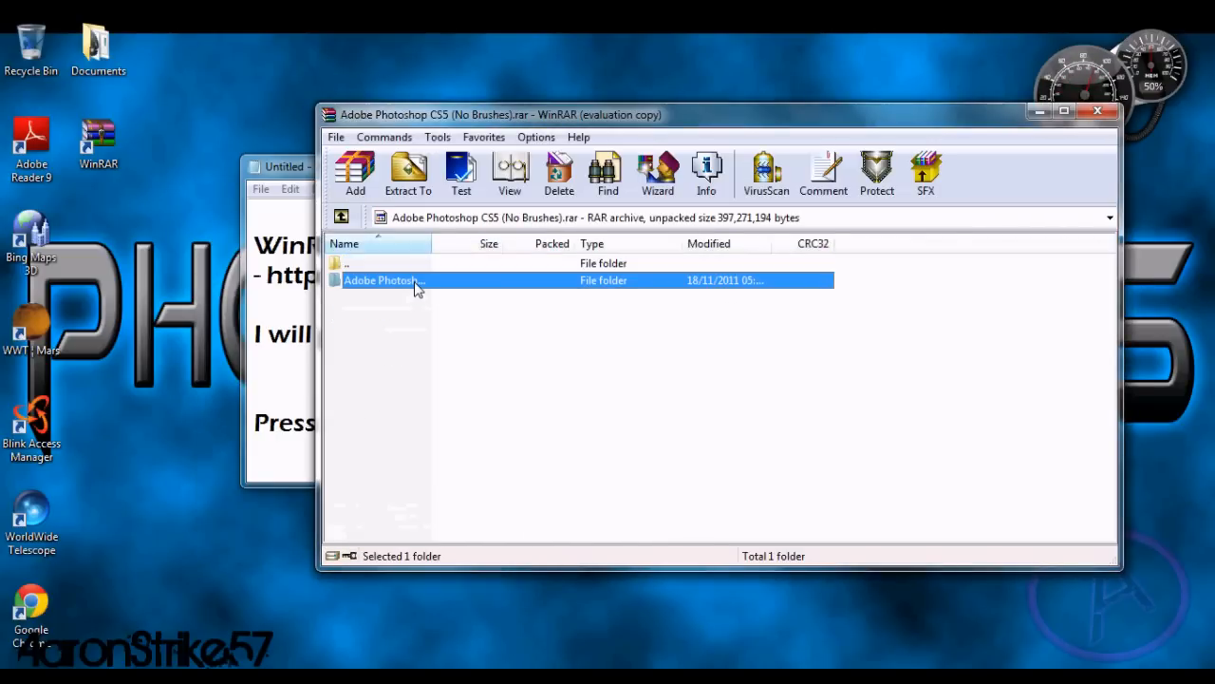
Extract the Adobe Photoshop CS5 folder from the WinRAR archive to the Desktop
click(408, 173)
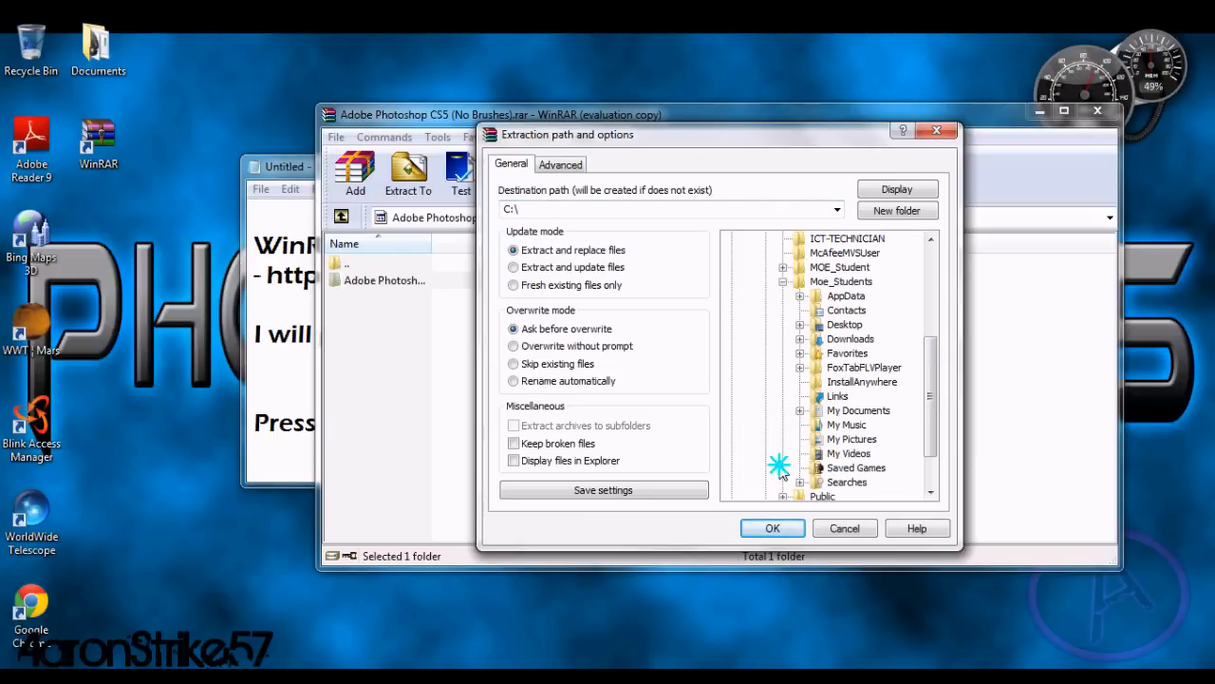
click(843, 323)
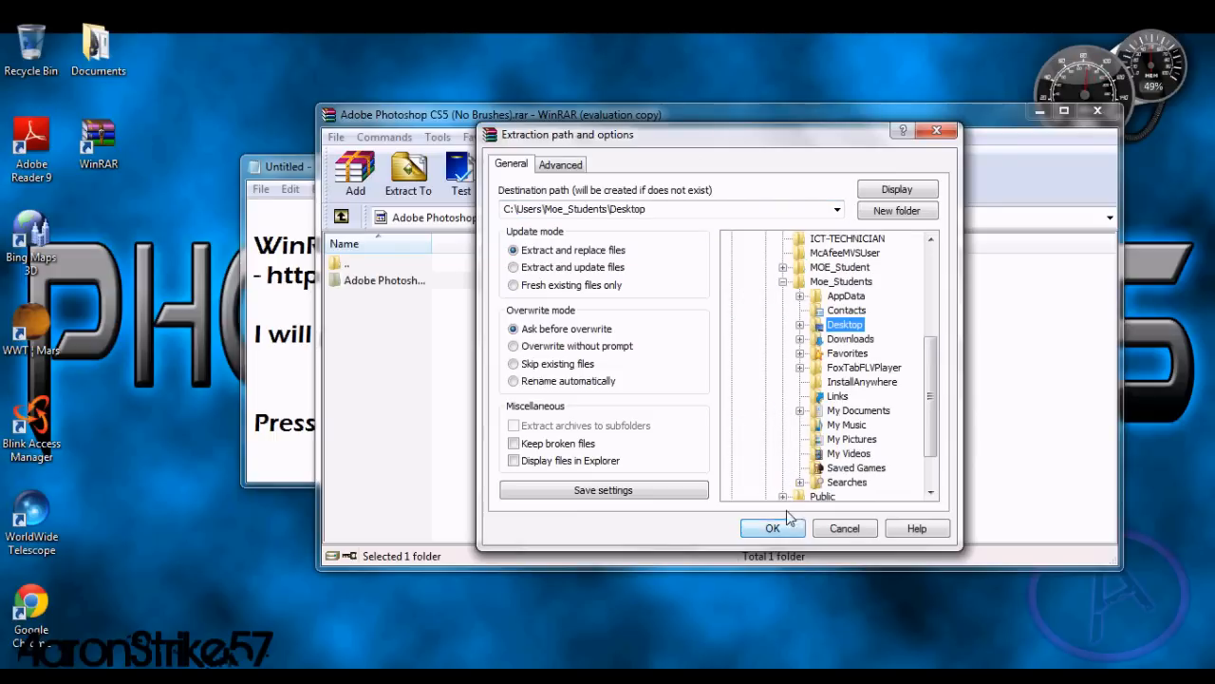
click(773, 527)
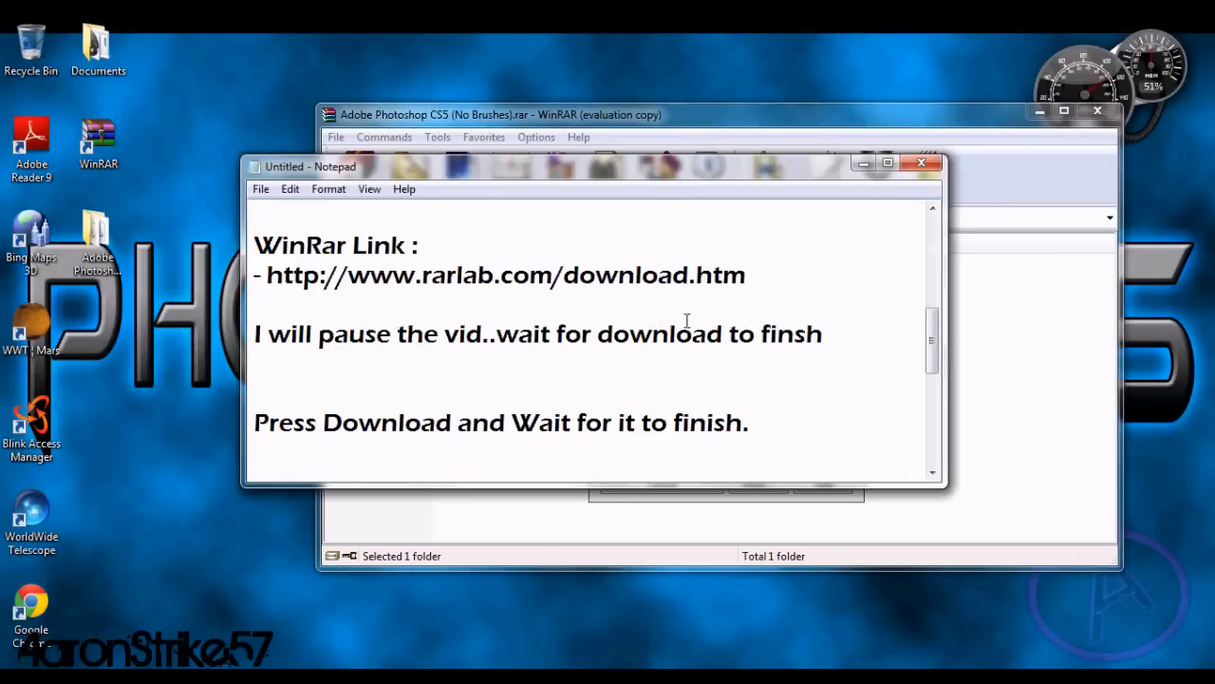
Rewrite the pause line as "I will pause again to wait for it to extract"
triple_click(539, 335)
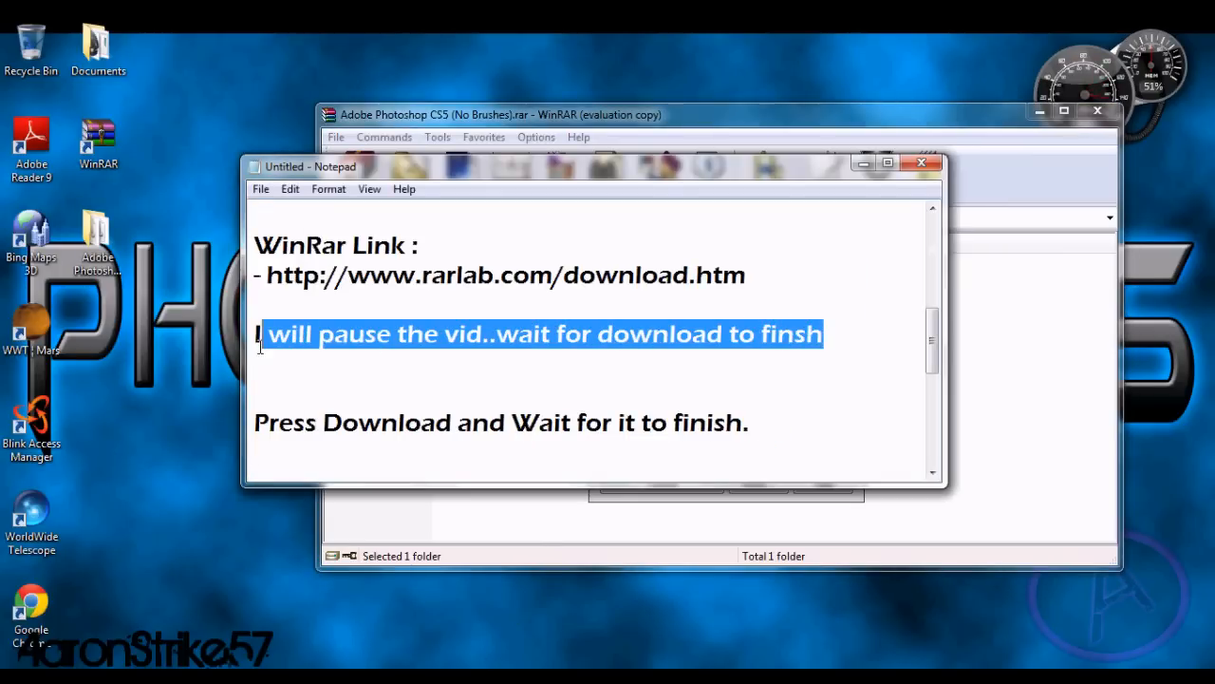
key(Delete)
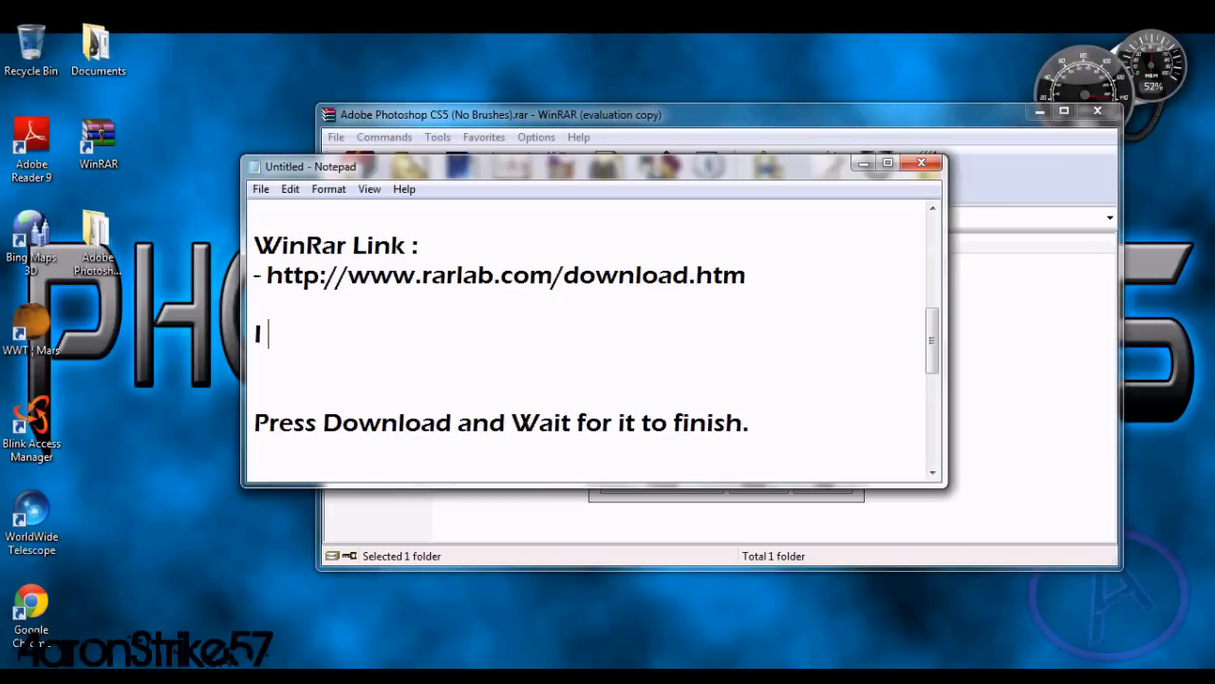
text(will pau)
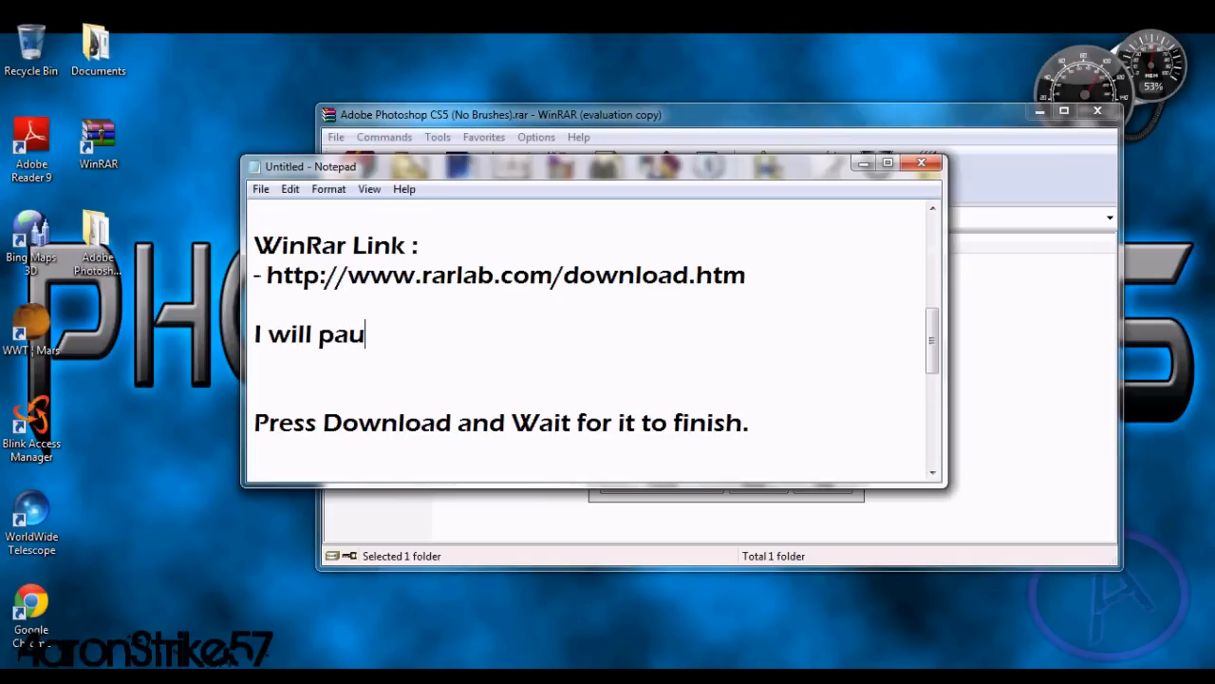
text(se again to wait)
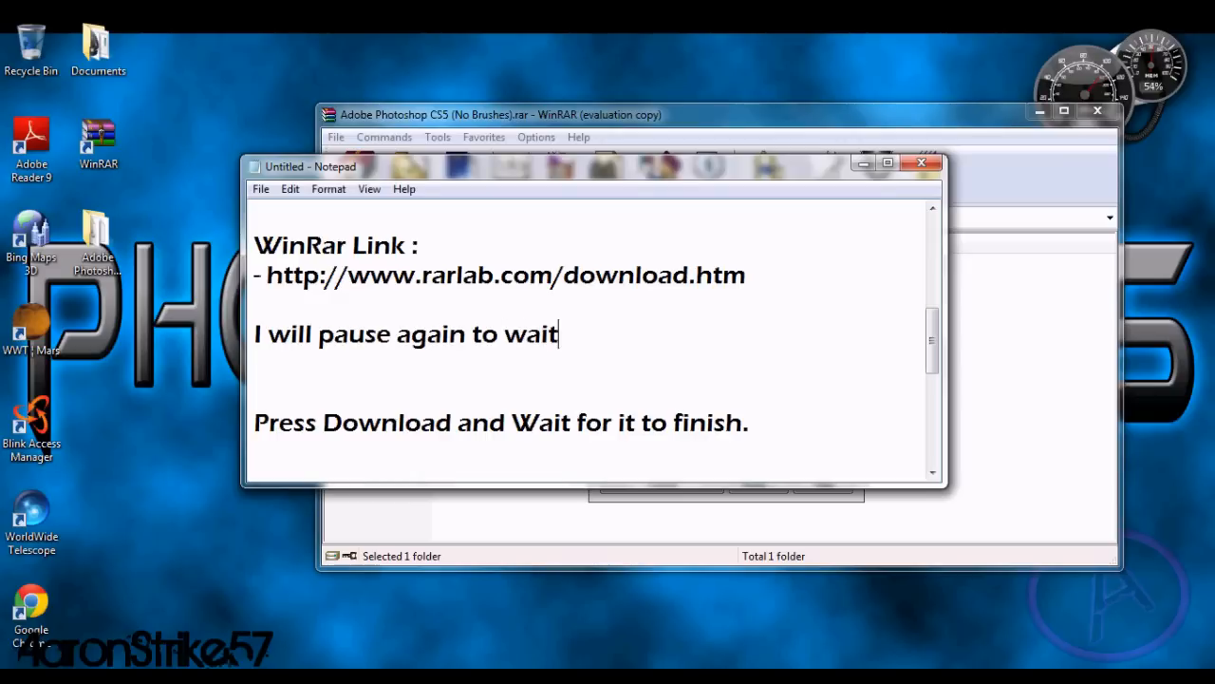
text(for it to e)
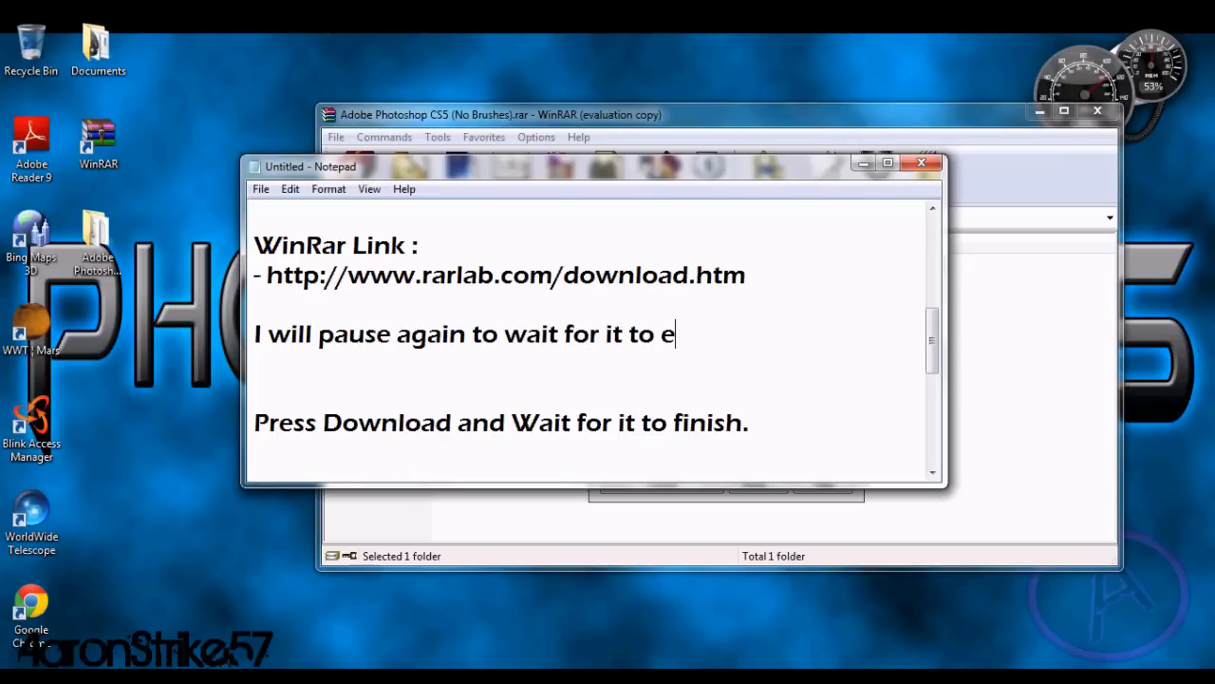
text(xtract)
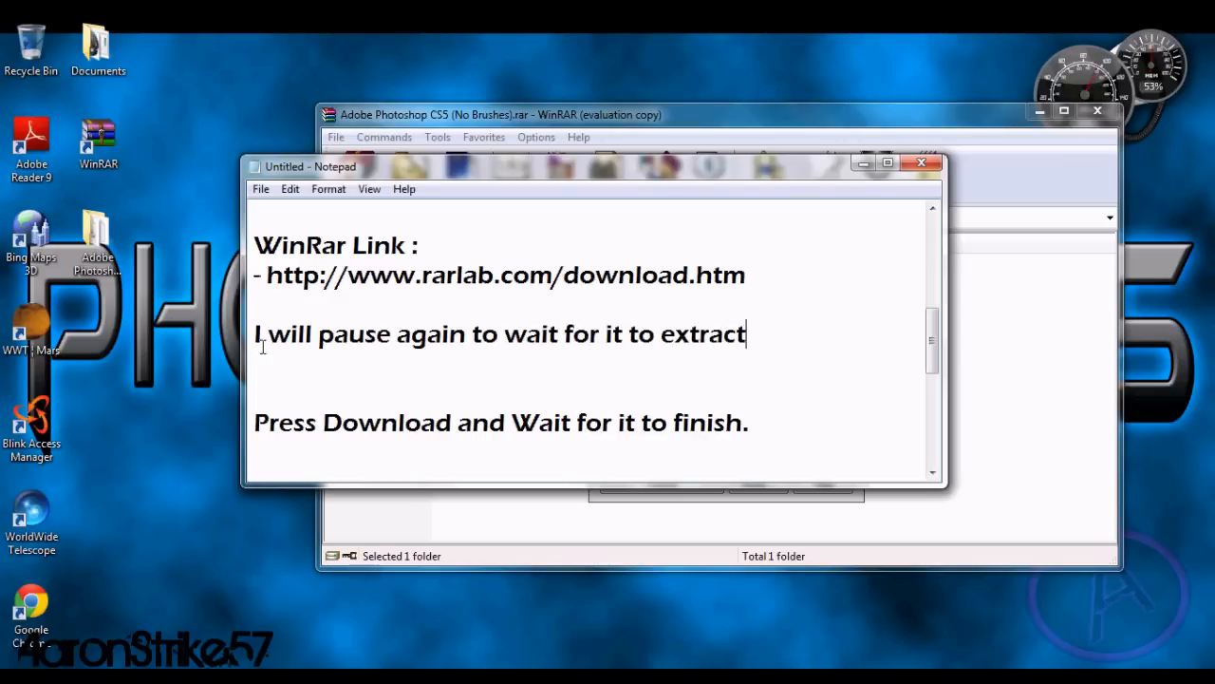
Return to the extracted Adobe Photoshop CS5 folder and highlight the next note line
click(408, 175)
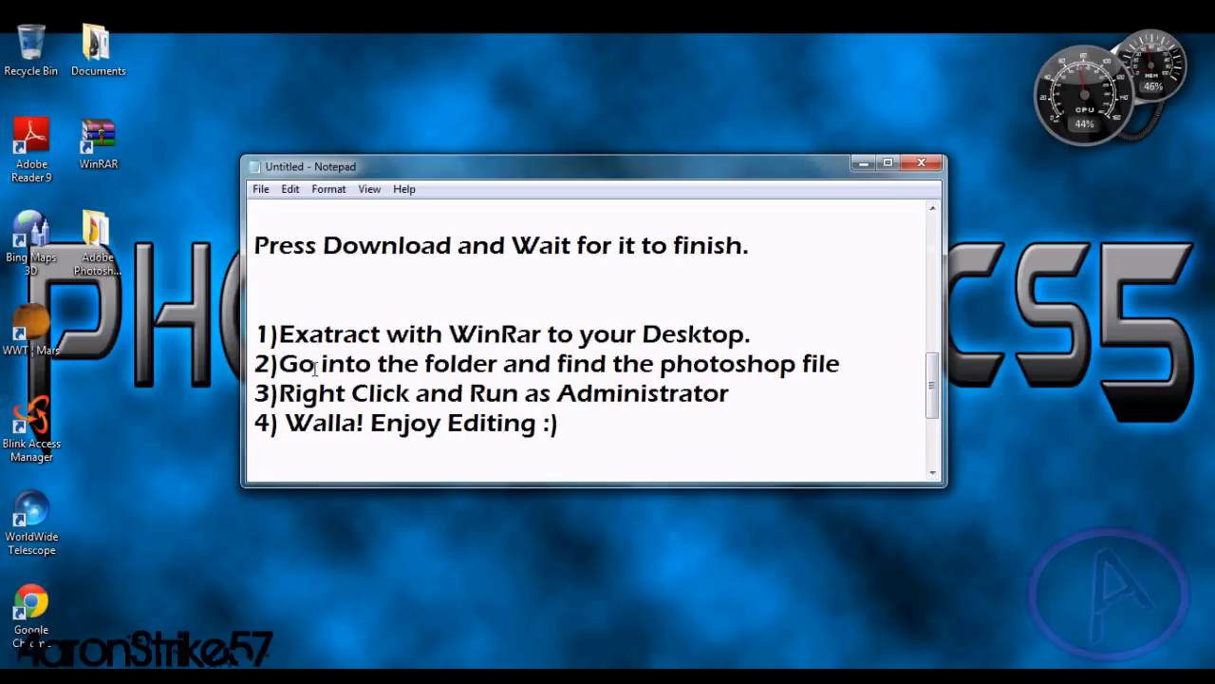
drag(281, 363, 840, 363)
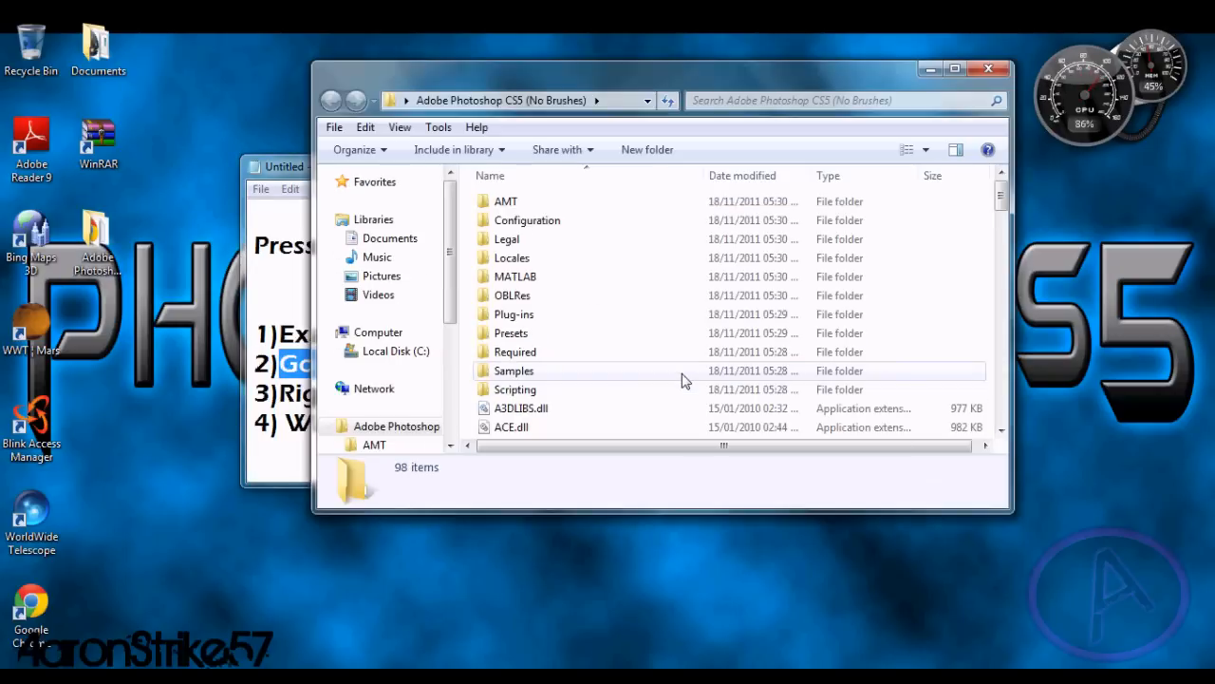
Launch the Photoshop application from the extracted Adobe Photoshop CS5 folder
scroll(down, 3)
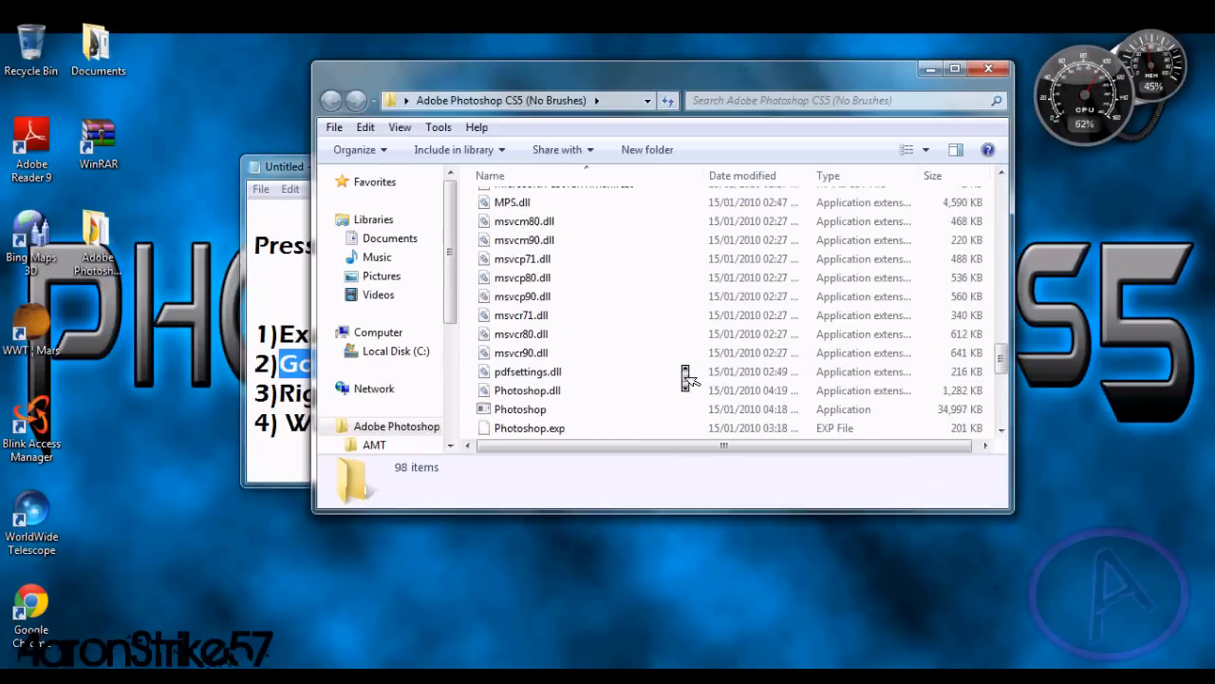
click(520, 288)
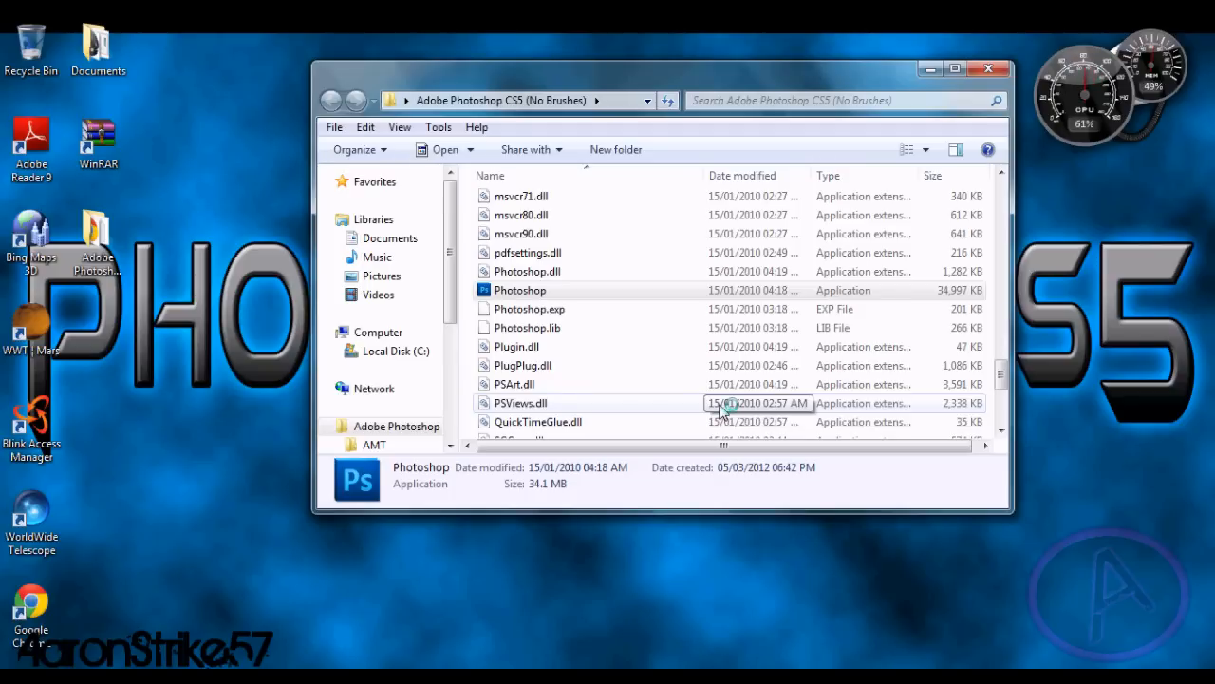
double_click(520, 289)
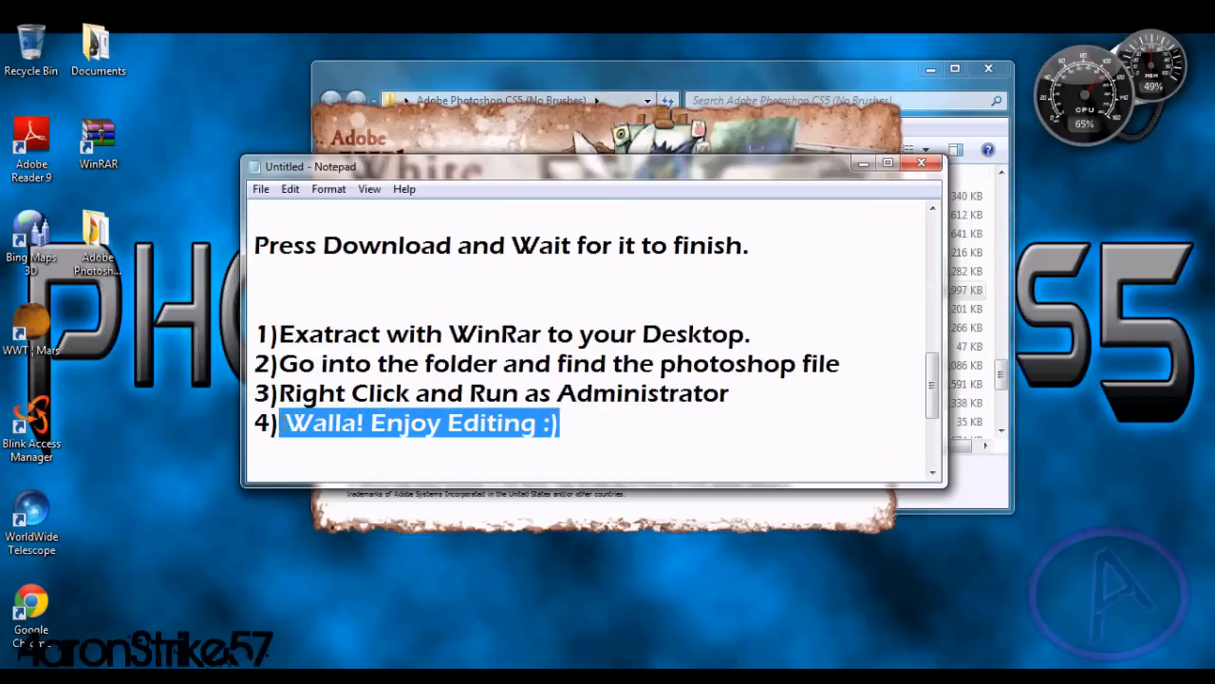
Highlight the Like/Comment/Subscribe closing line and put the notes away to reveal Photoshop
scroll(down, 3)
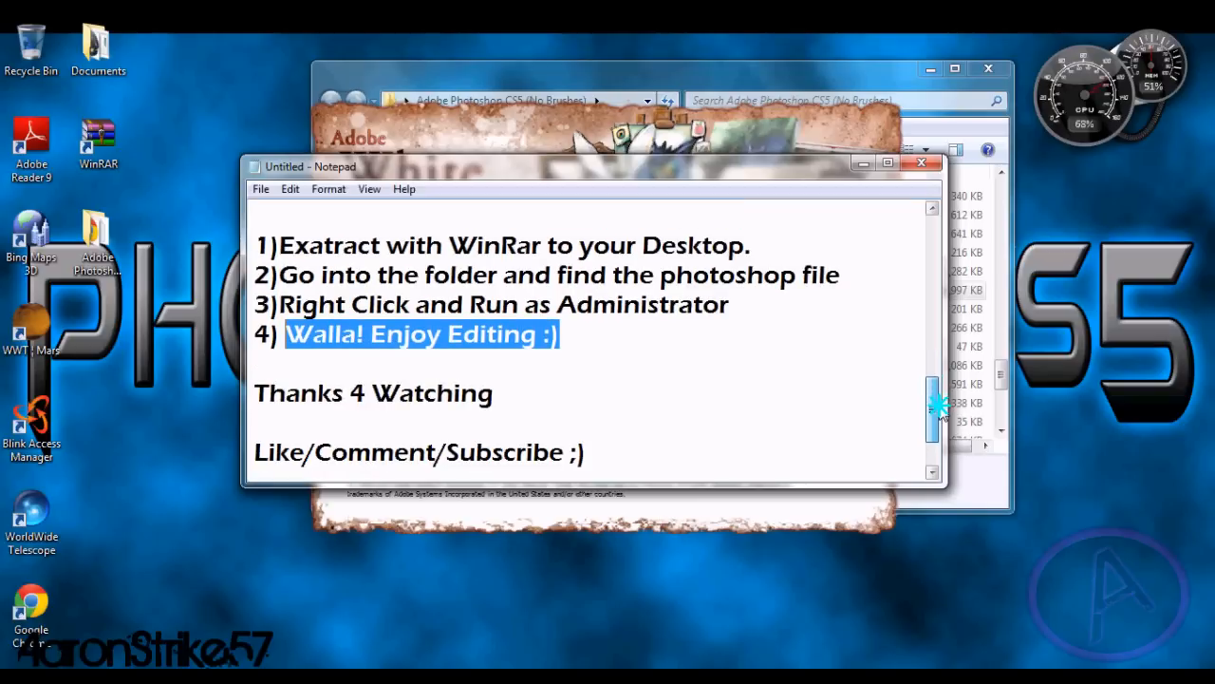
click(380, 420)
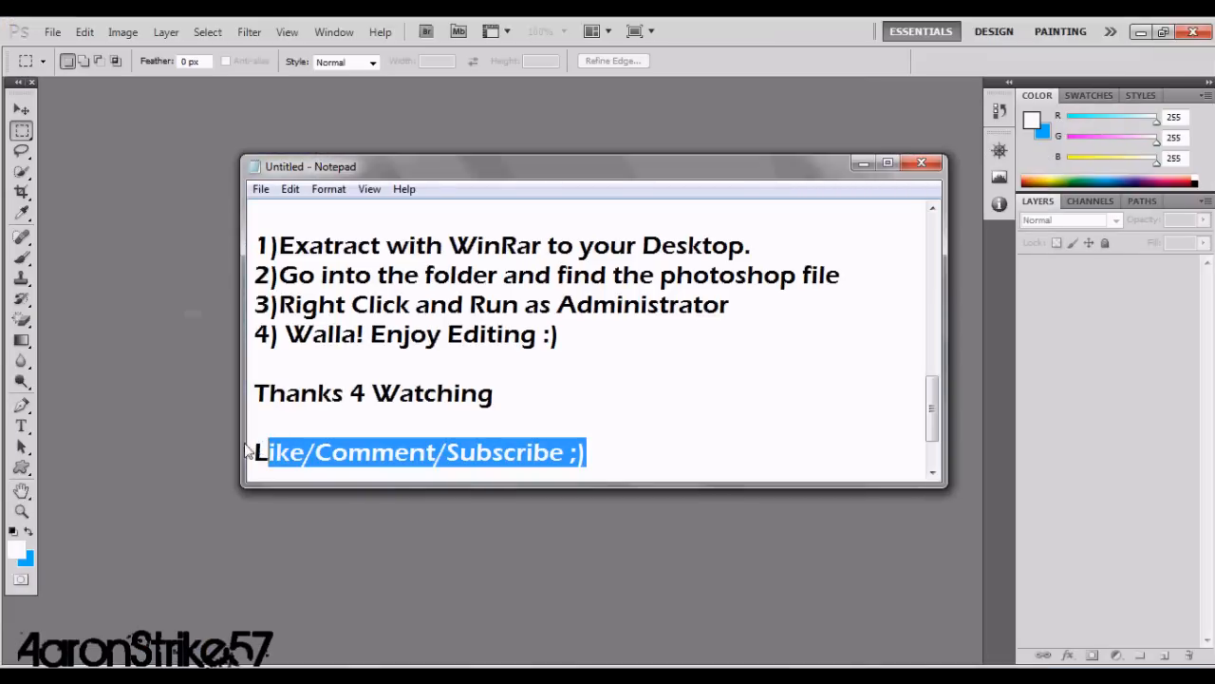
click(53, 30)
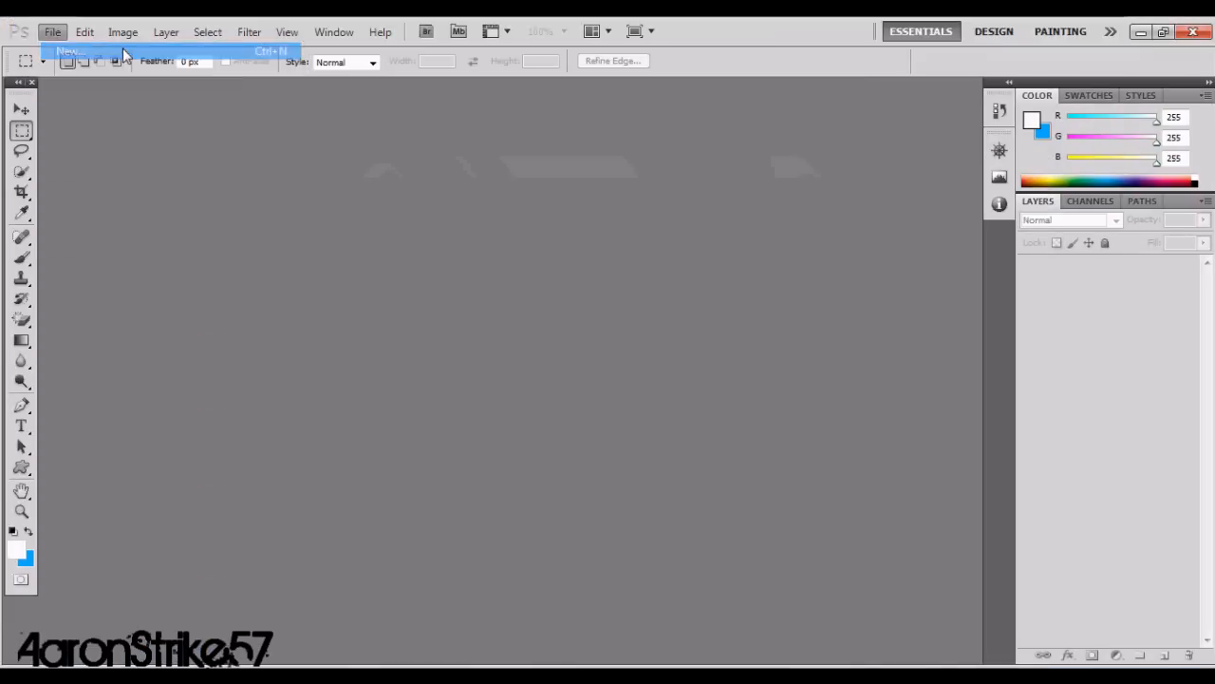